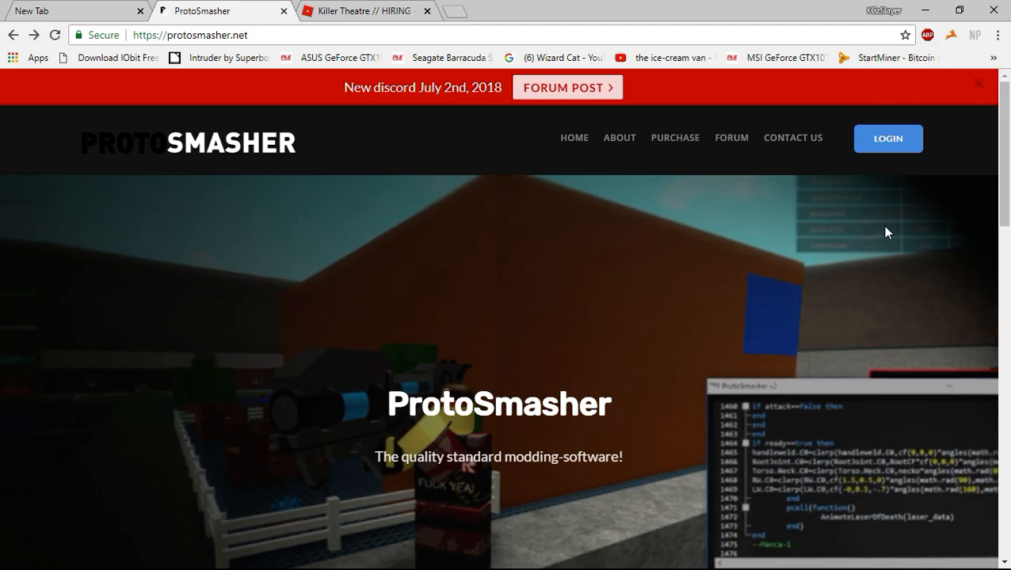
mouse_move(854, 156)
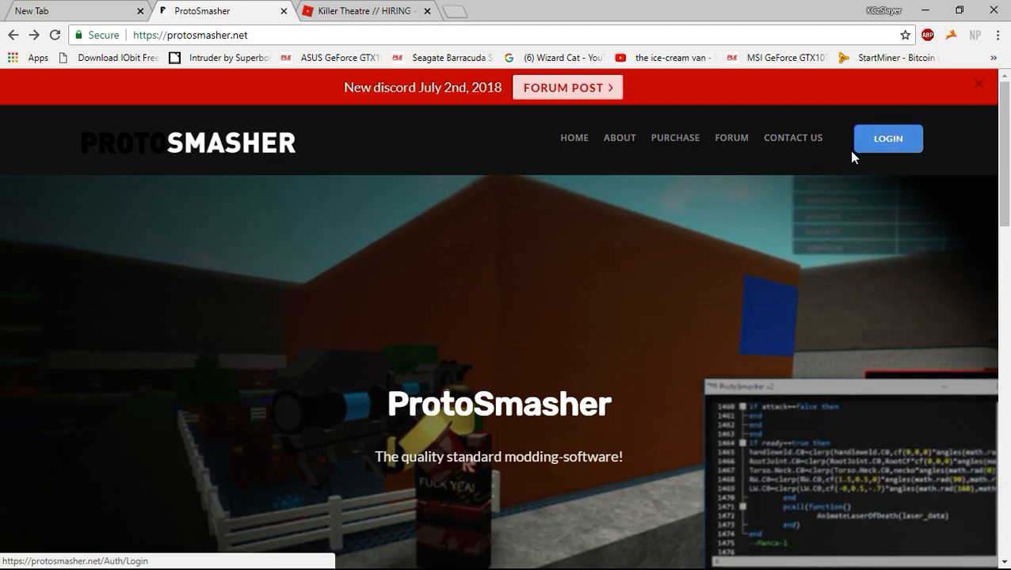
Log in to protosmasher.net through Discord authorization to reach the account dashboard
click(887, 138)
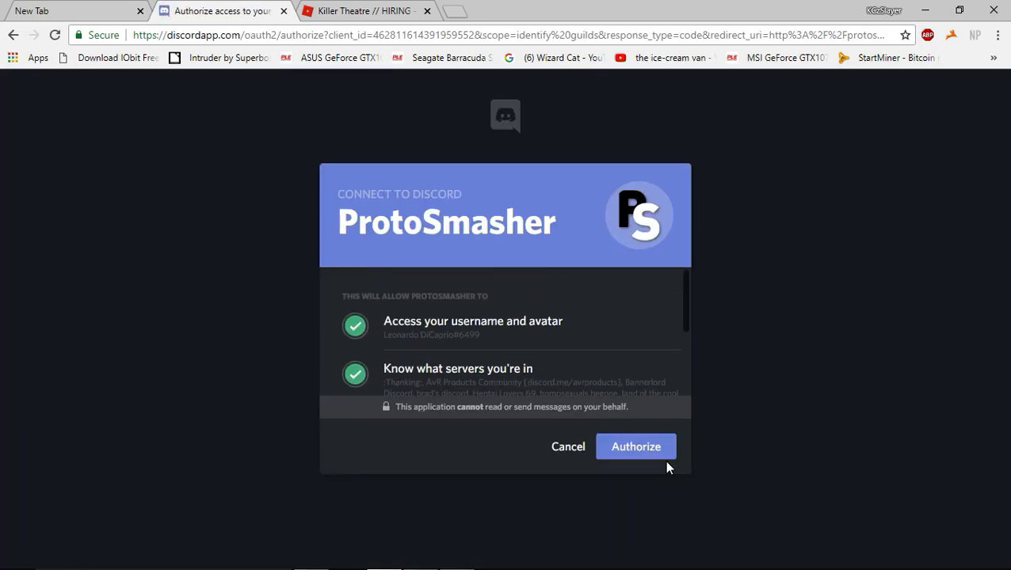
click(635, 446)
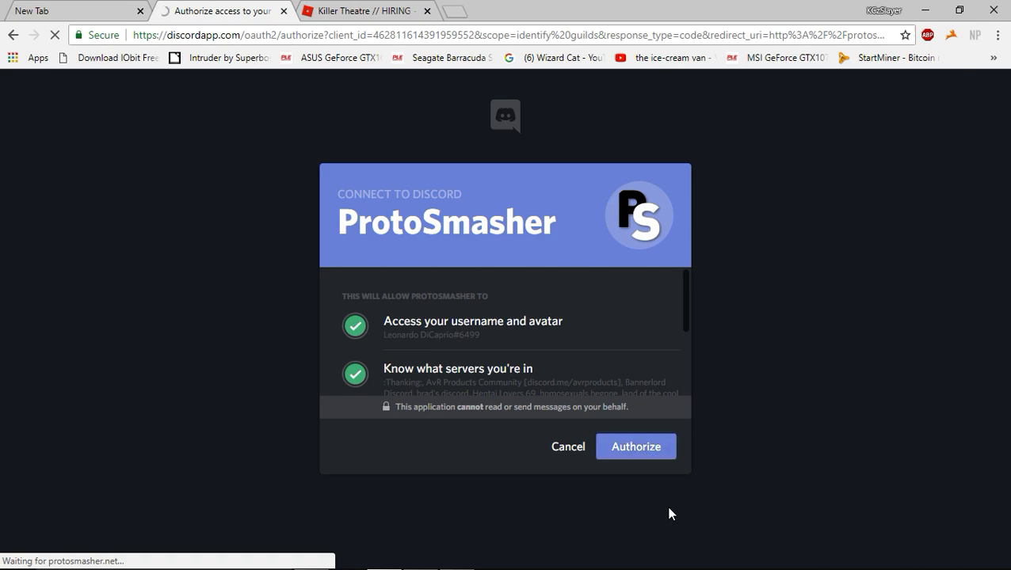
click(635, 446)
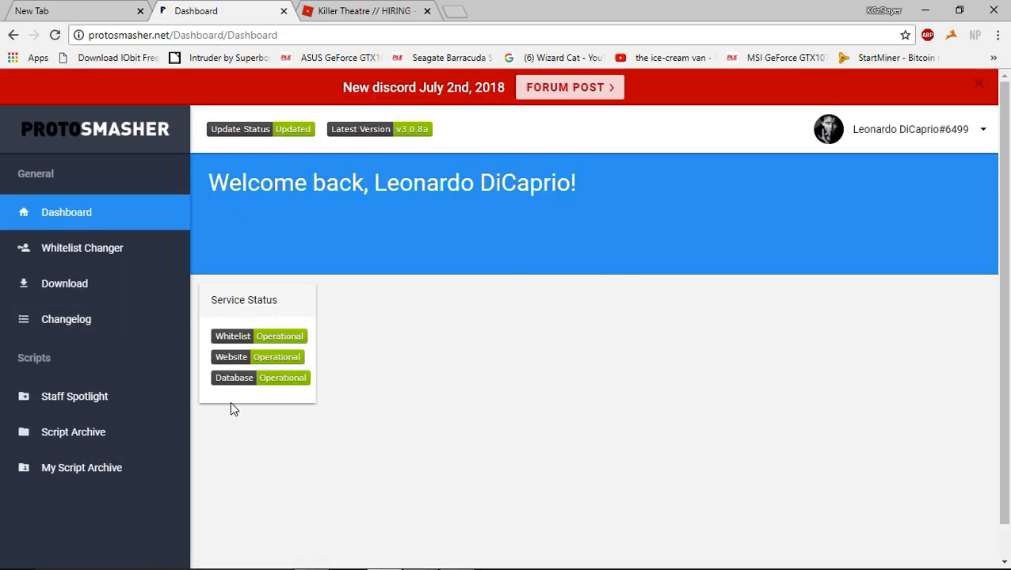
Download ProtoSmasher (1).zip from the dashboard sidebar and open the archive
click(64, 283)
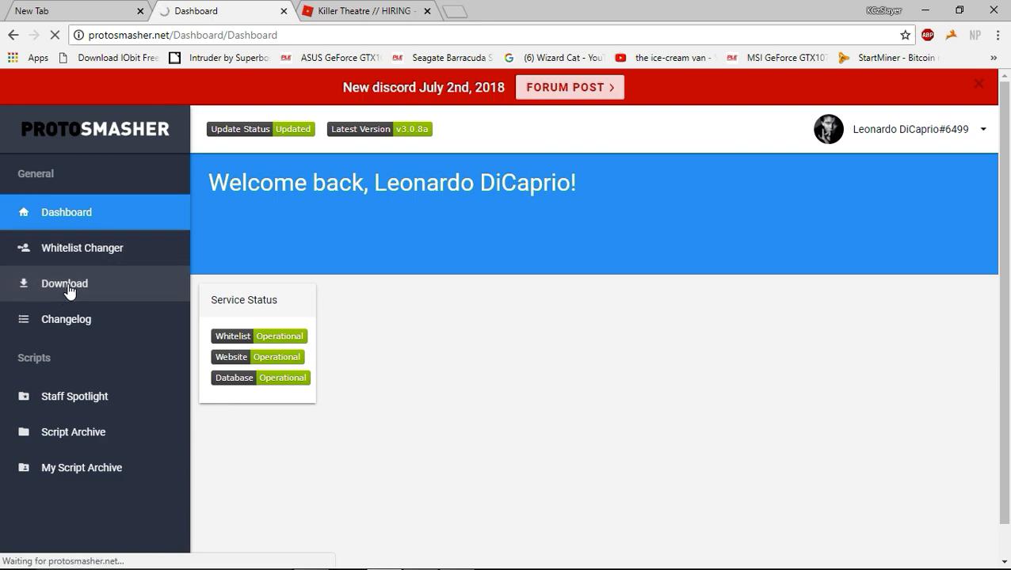
click(64, 282)
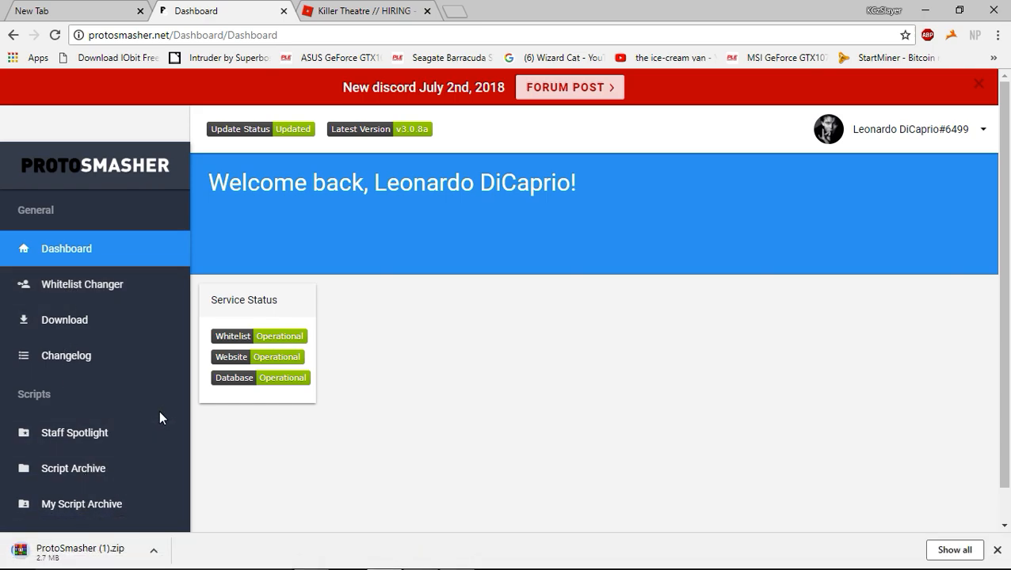
mouse_move(411, 496)
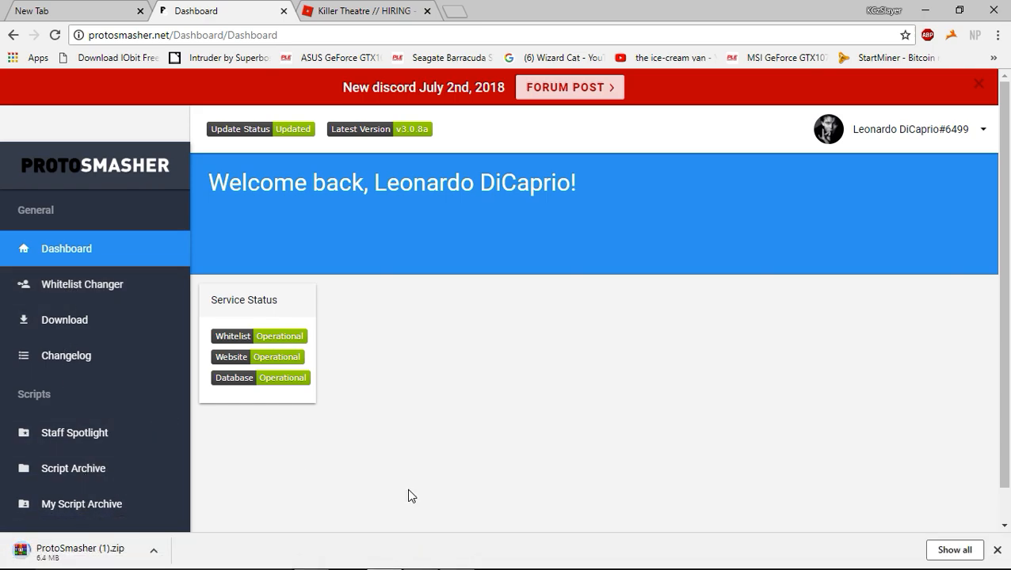
click(974, 555)
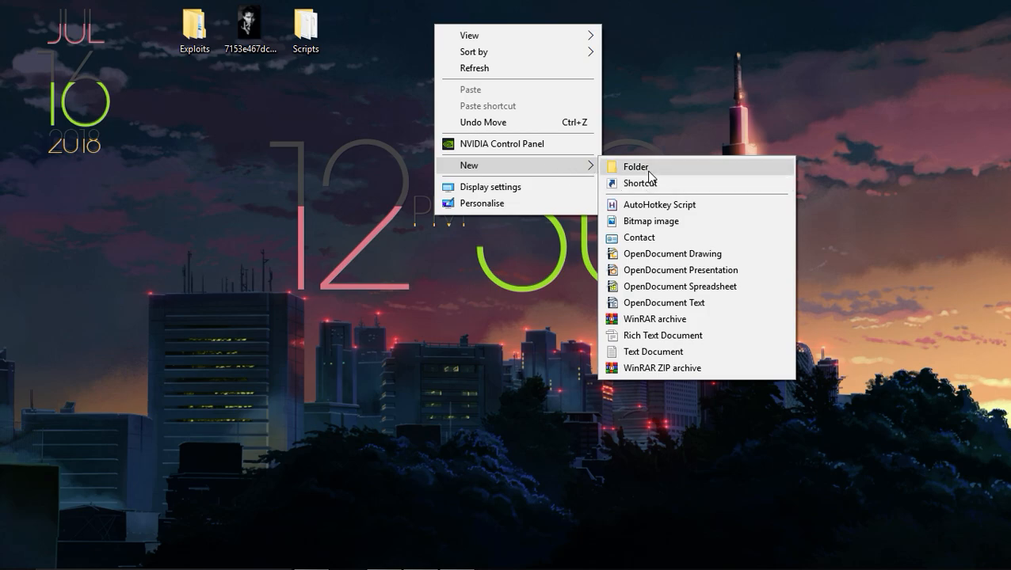
Extract the ProtoSmasher files into a new desktop folder 'protomasher', then return to Chrome
click(635, 166)
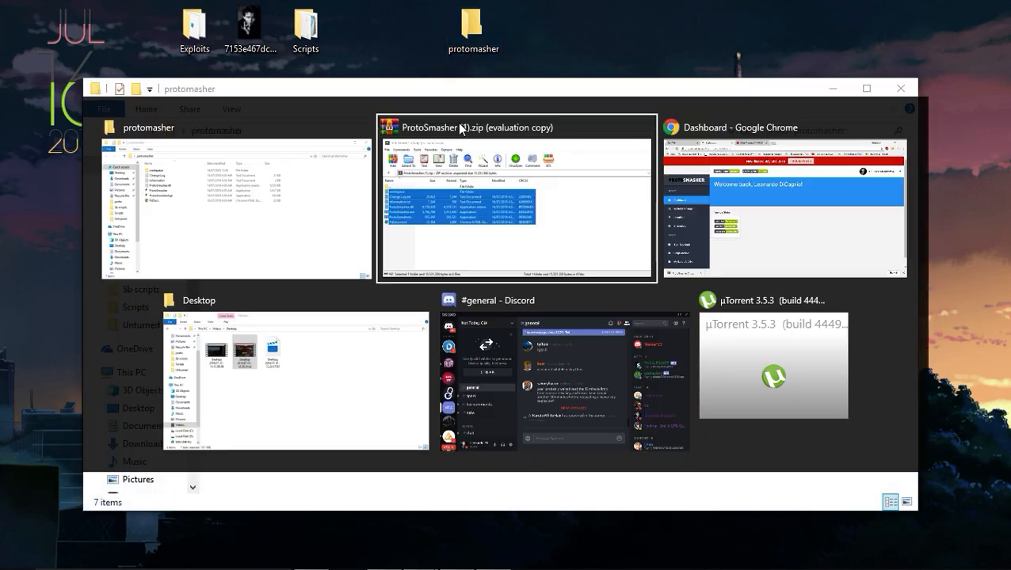
click(783, 206)
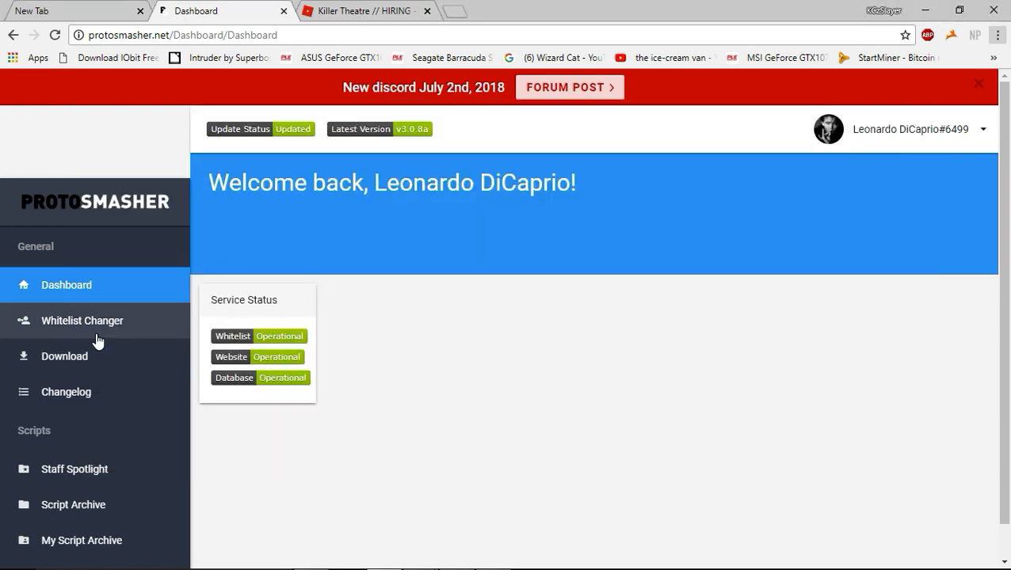
Request an emailed whitelist key from Whitelist Changer after passing reCAPTCHA, dismissing the alert
click(81, 320)
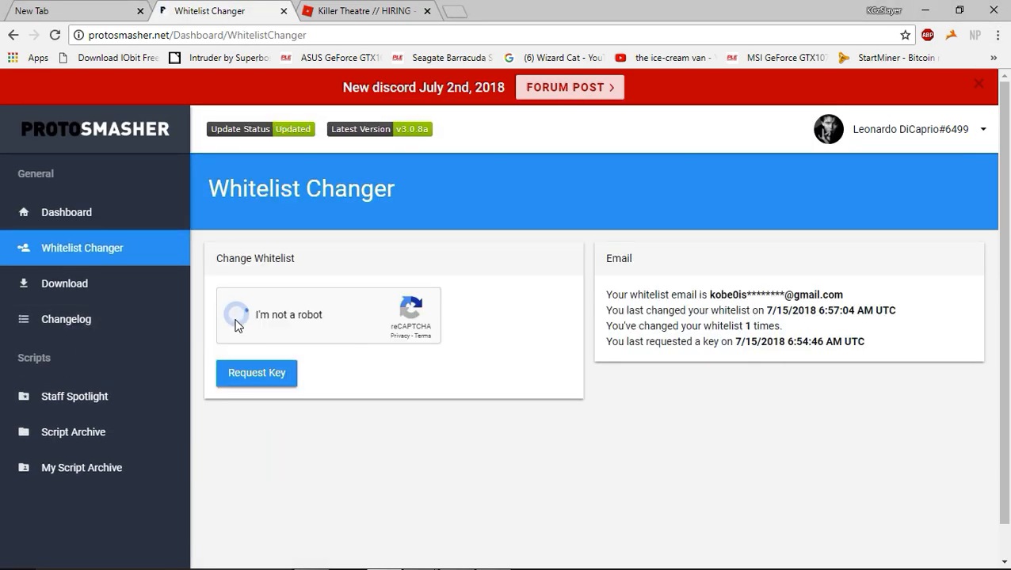
click(236, 314)
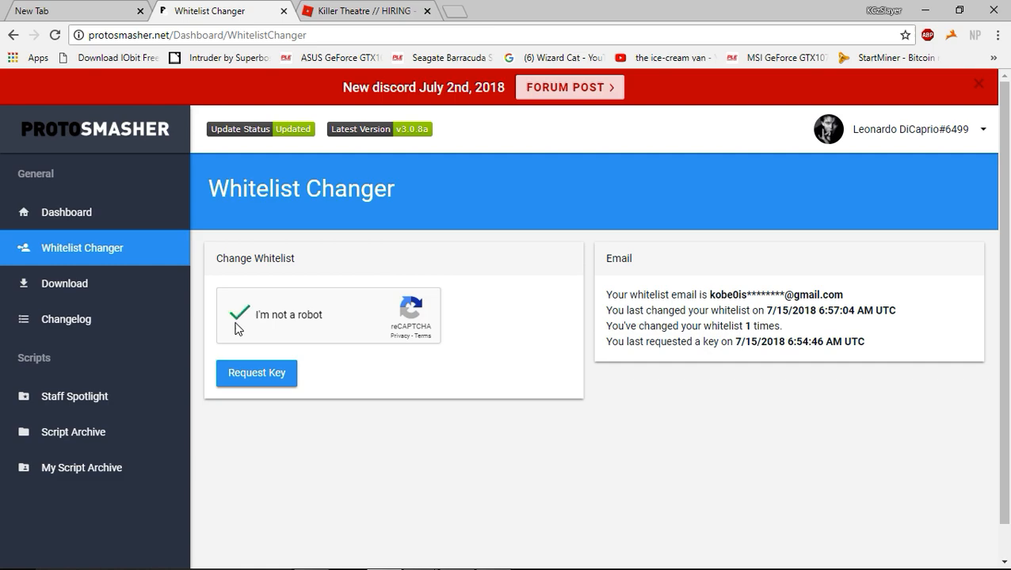
click(256, 374)
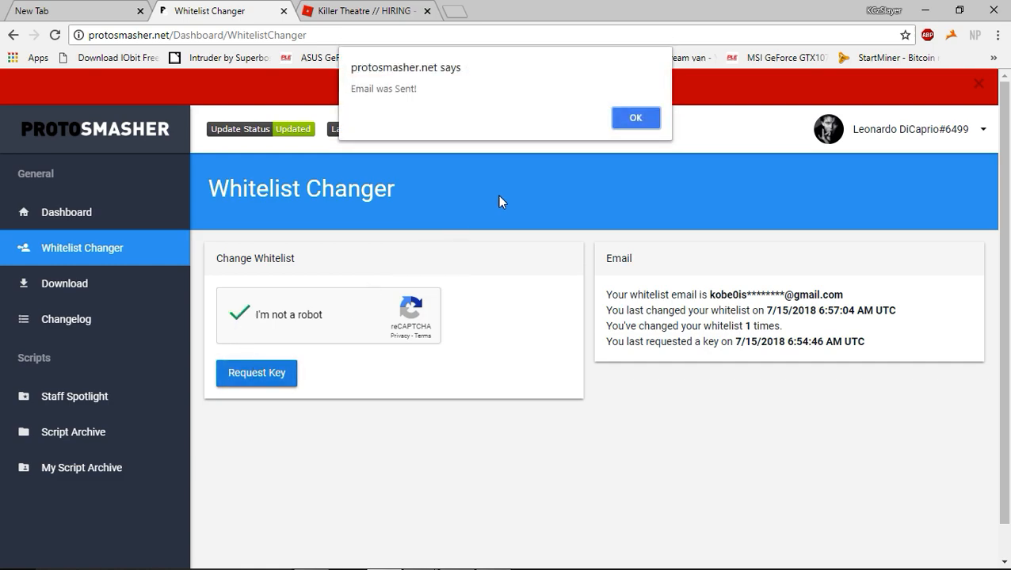
click(635, 117)
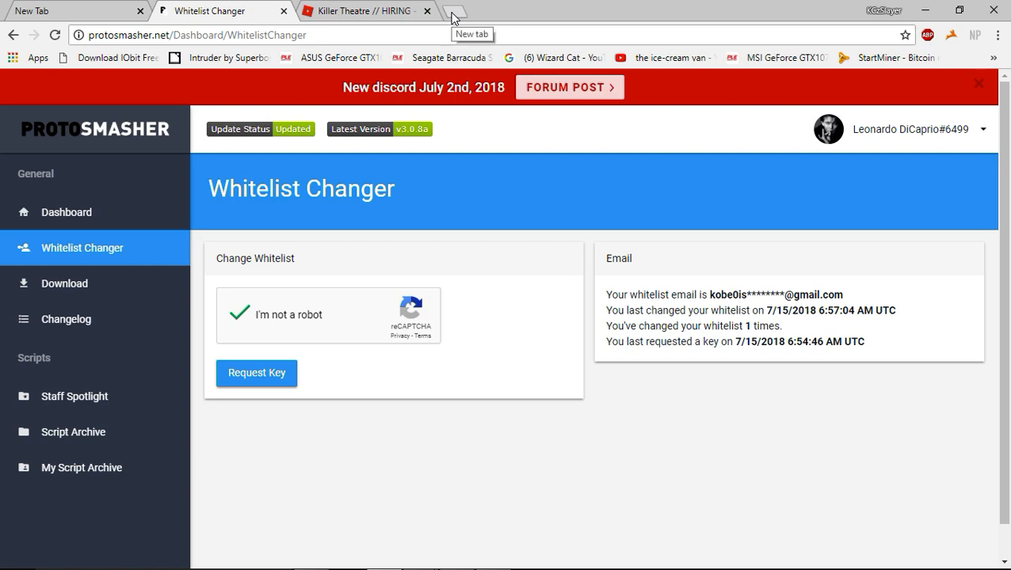
double_click(774, 294)
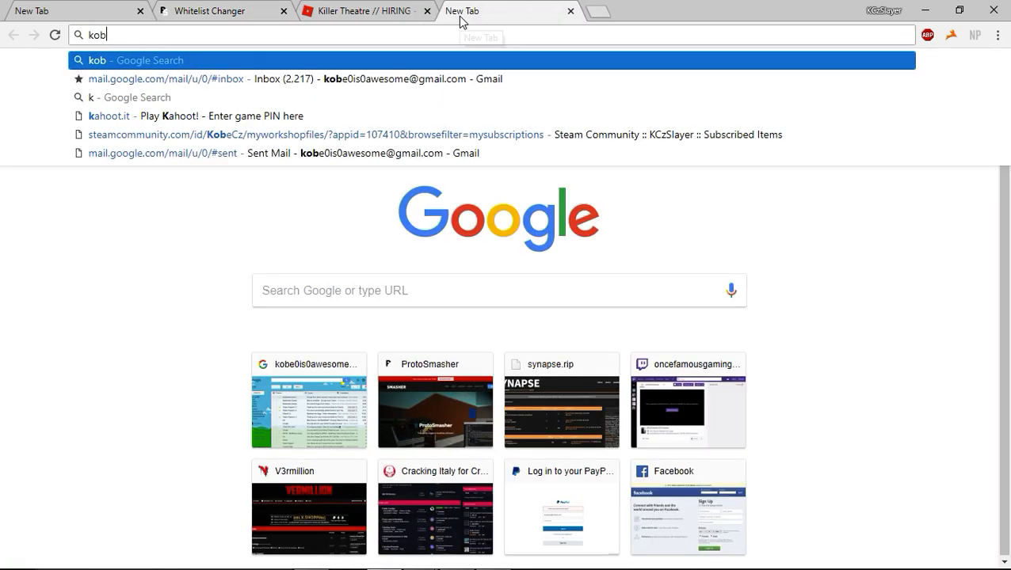
Open the 'Requested Key' email in Gmail and copy the temporary key
text(e)
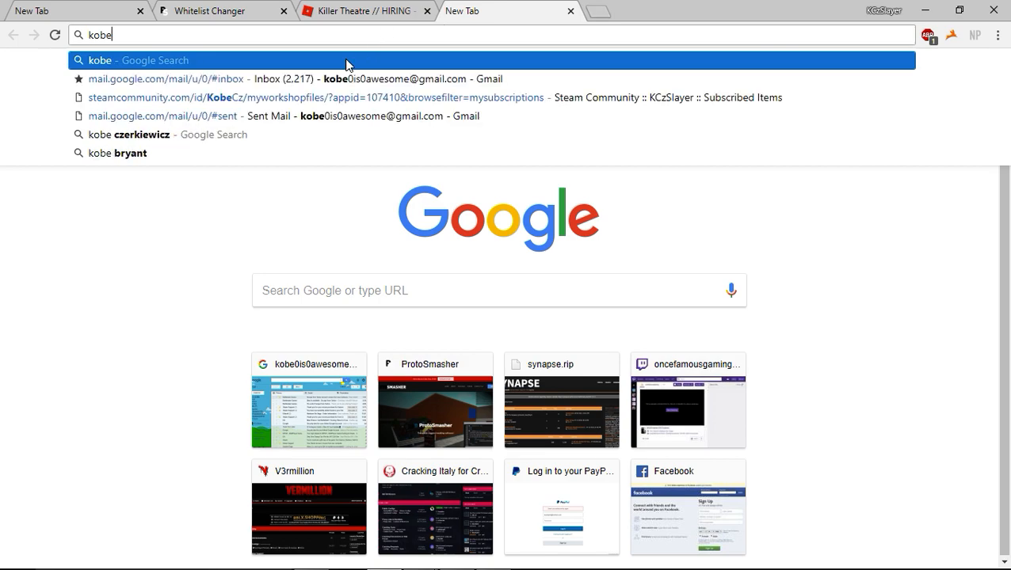
click(166, 78)
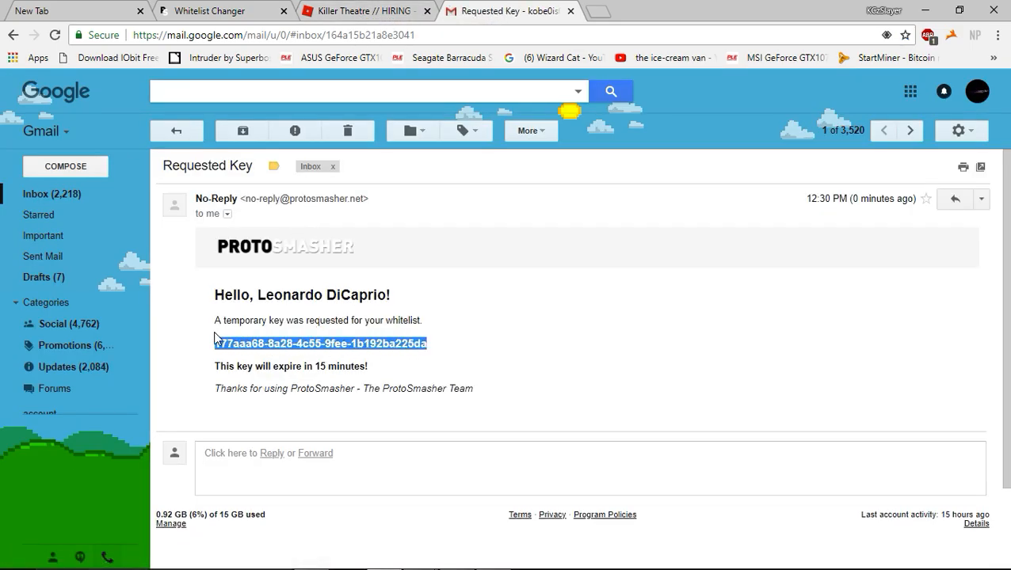
key(alt+tab)
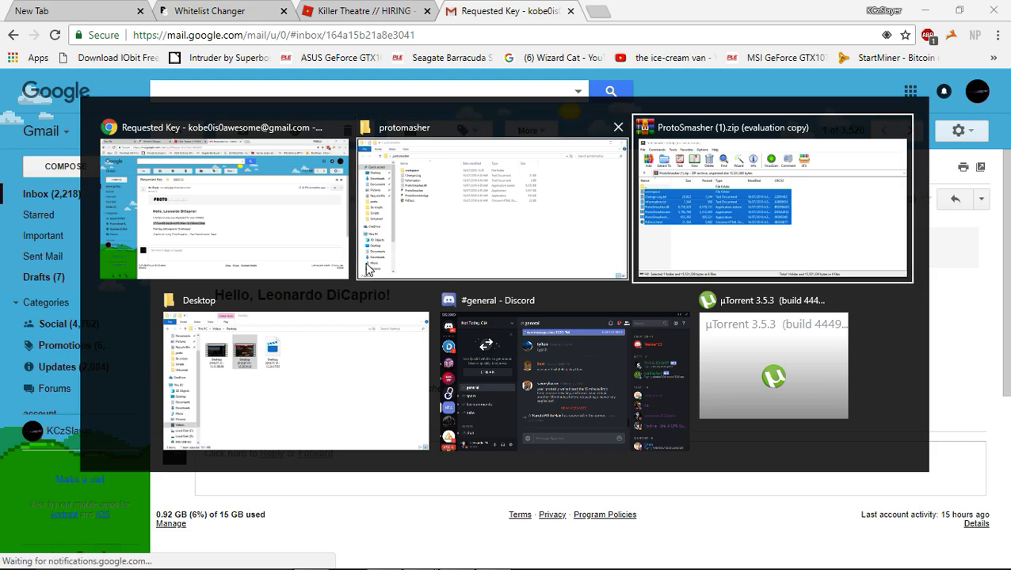
click(773, 198)
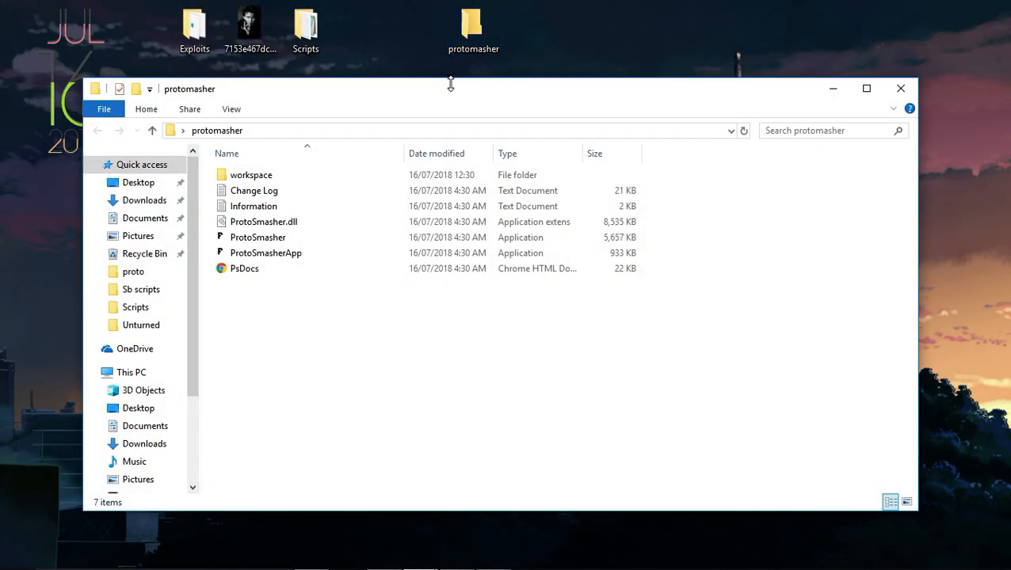
double_click(266, 252)
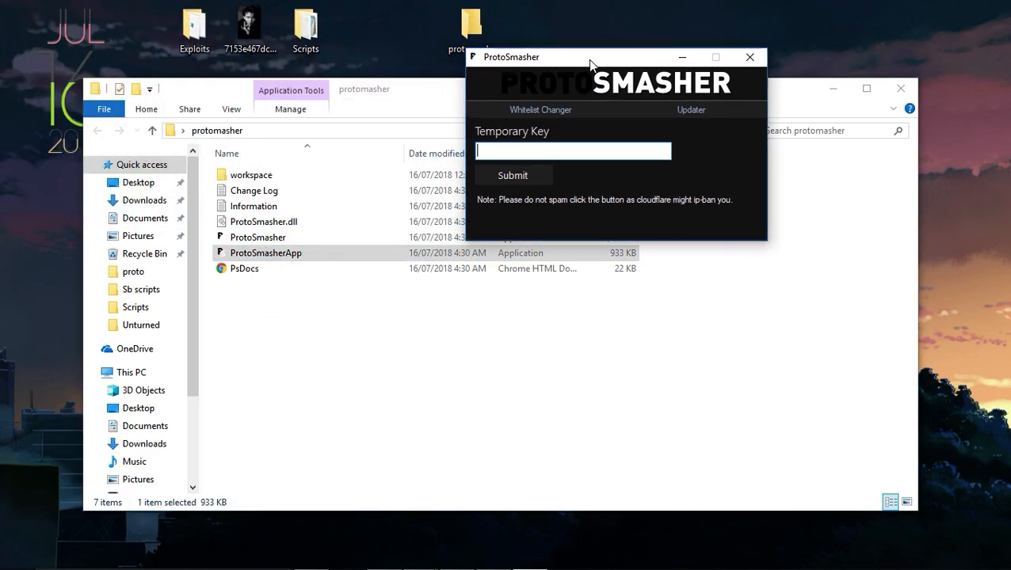
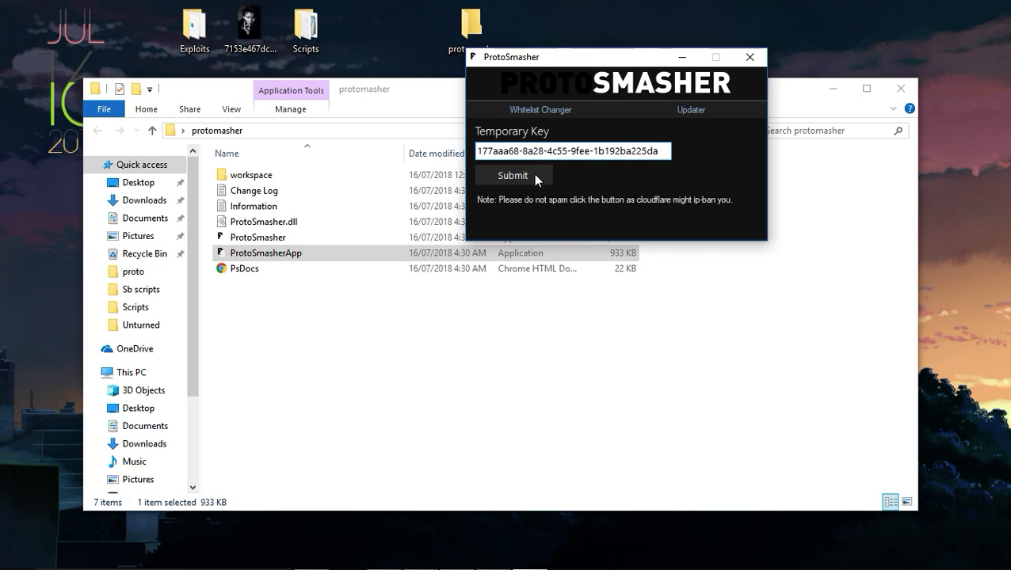
click(512, 175)
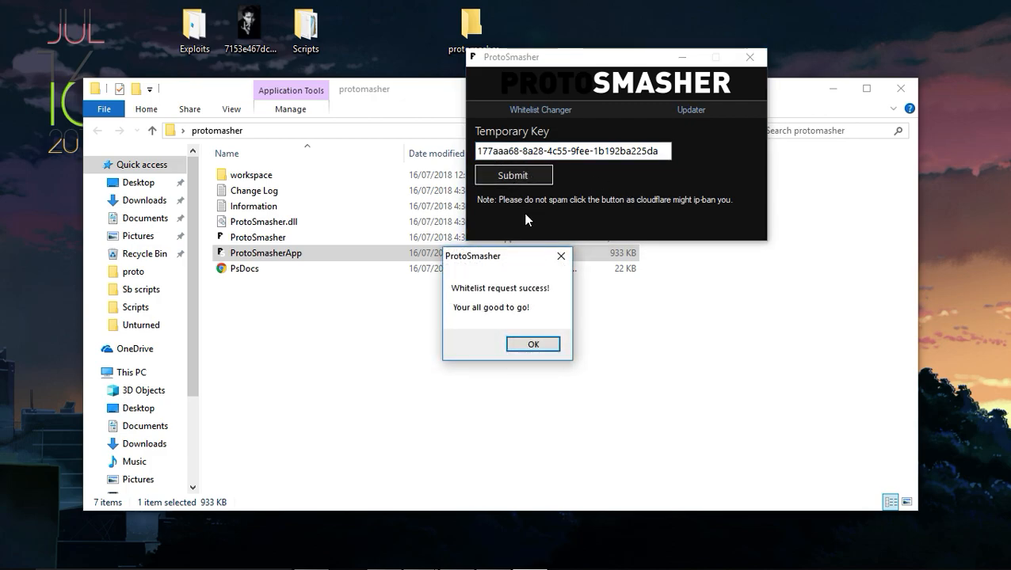
click(533, 344)
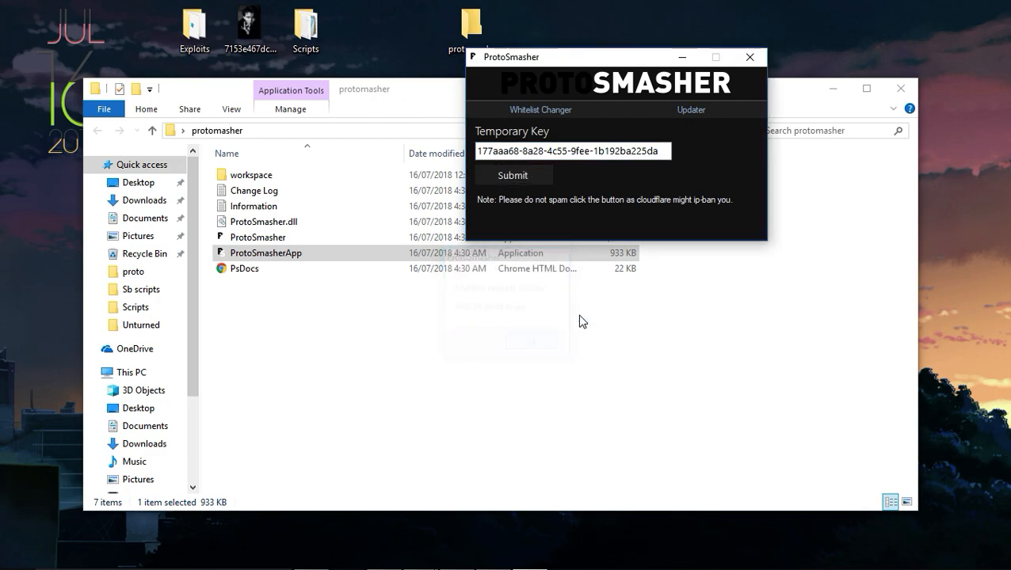
click(750, 57)
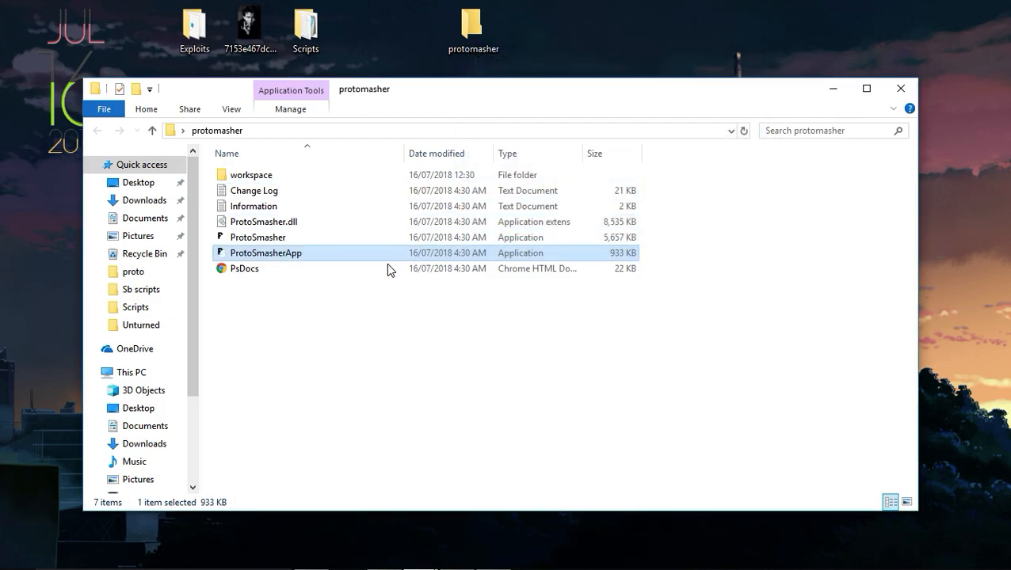
key(alt+tab)
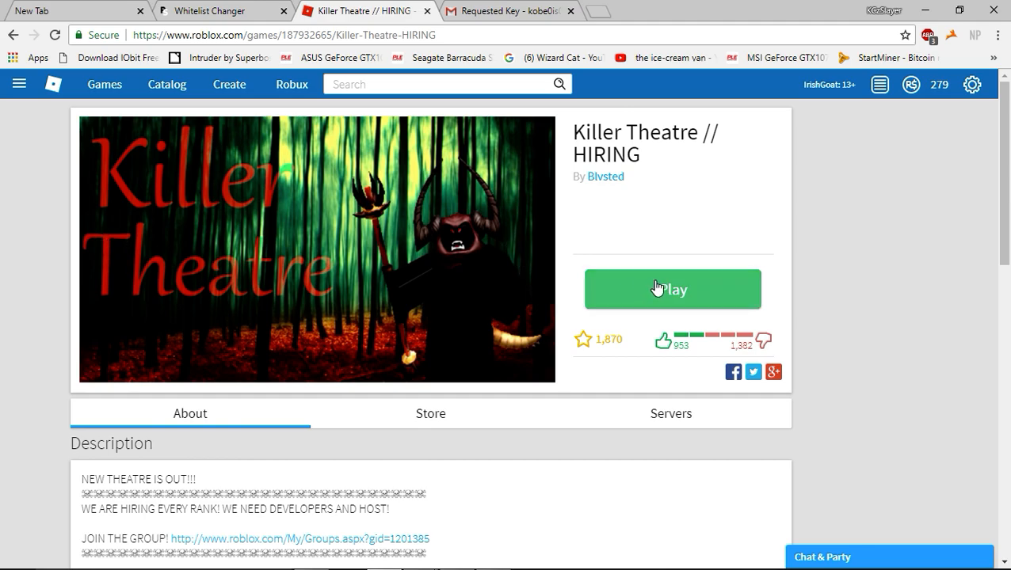
Play Killer Theatre and browse Explorer to Scripts > Sb scripts > Scripts
click(671, 288)
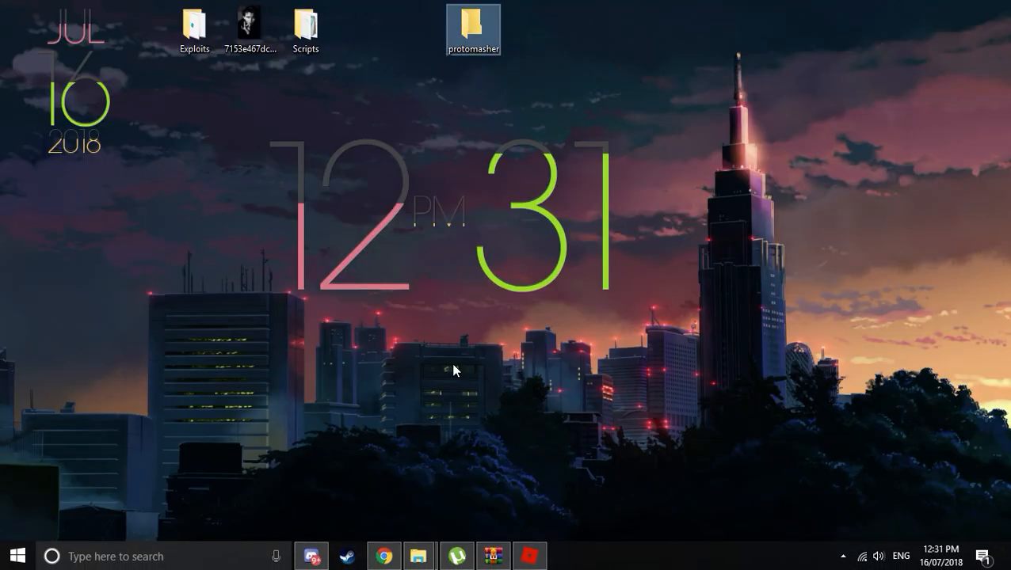
double_click(305, 28)
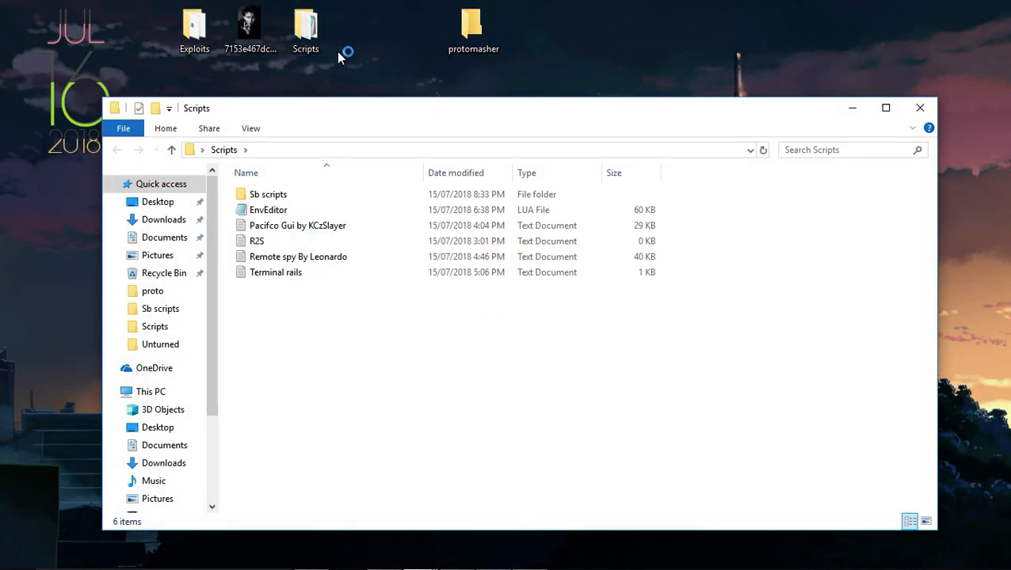
double_click(268, 195)
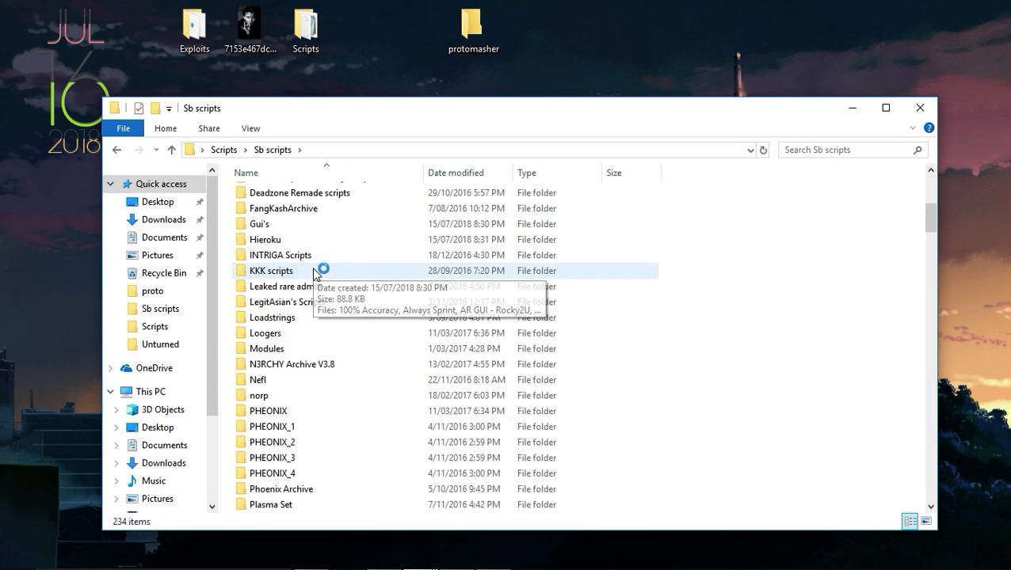
key(alt+tab)
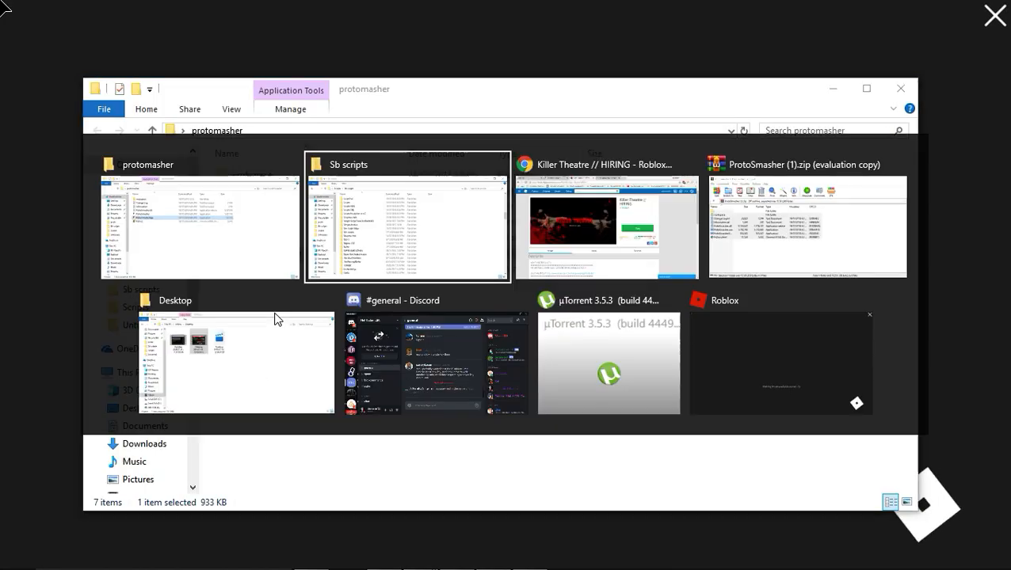
click(406, 216)
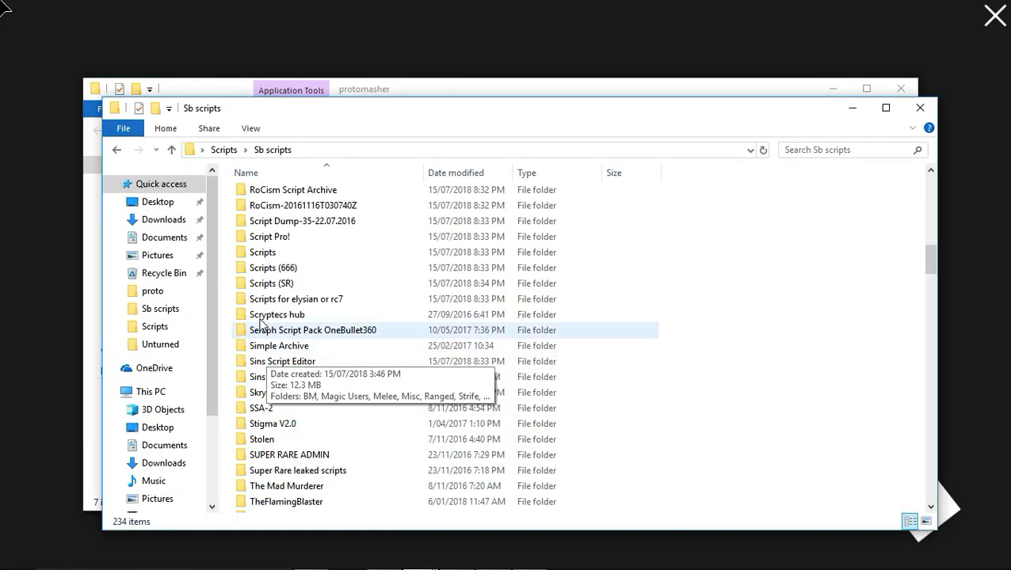
double_click(262, 252)
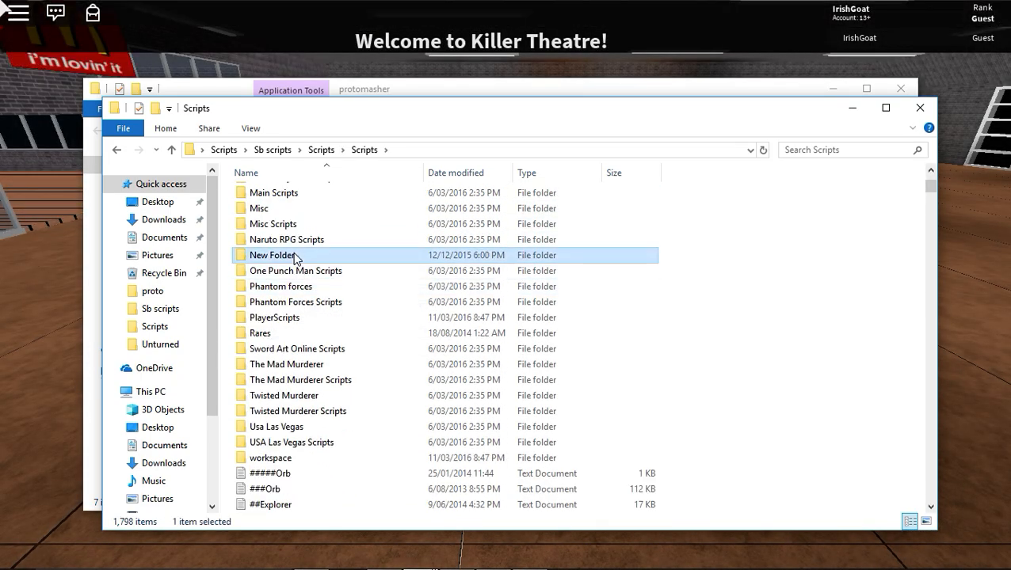
Run ProtoSmasher.exe from the protomasher folder to inject, then return to Roblox
scroll(down, 3)
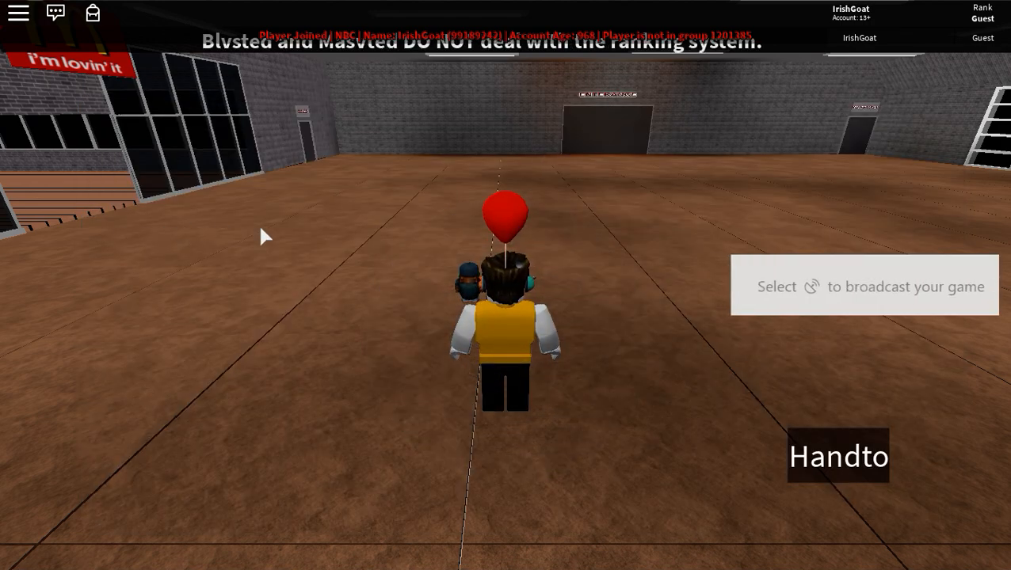
key(alt+tab)
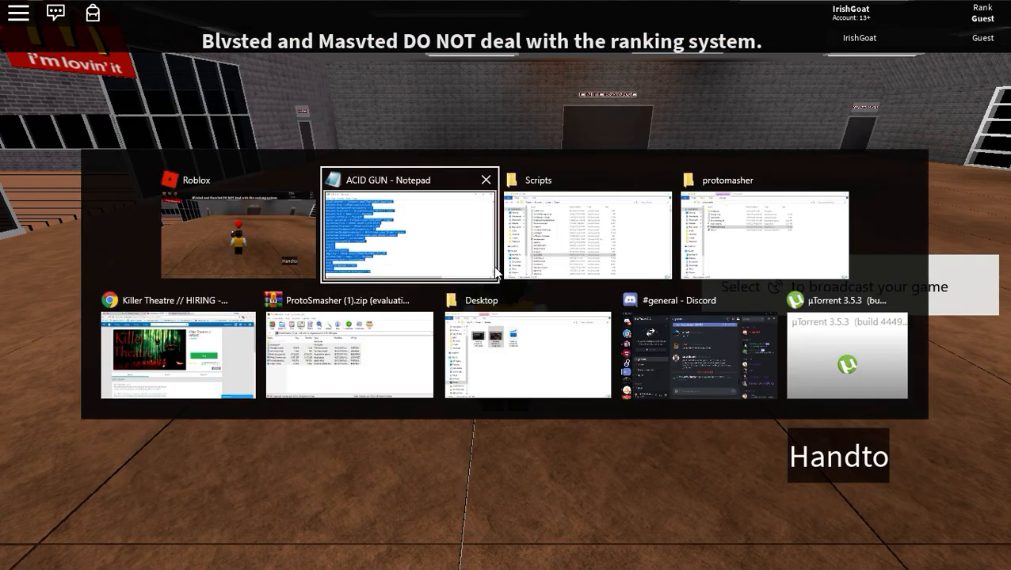
click(764, 233)
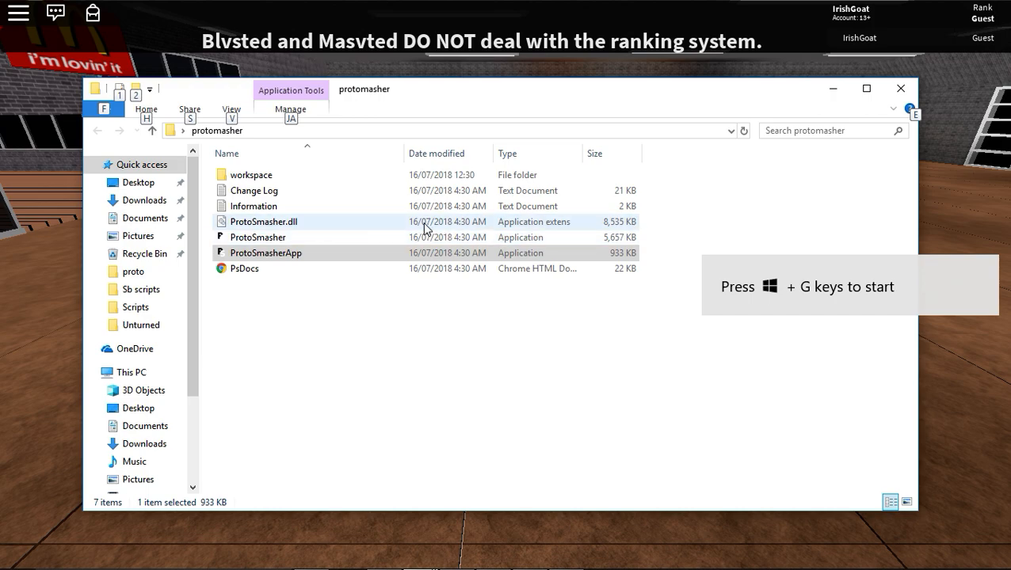
double_click(258, 237)
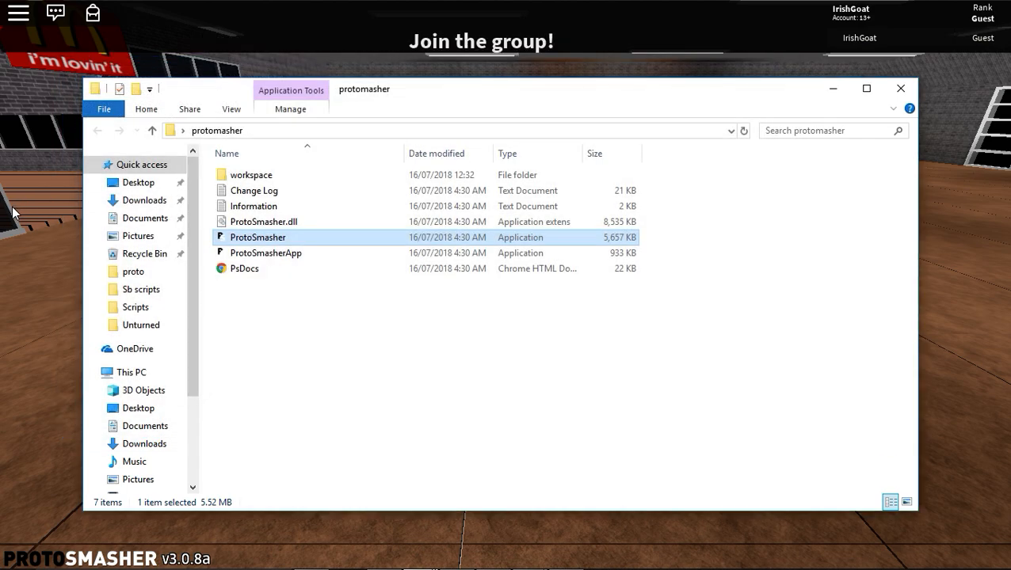
key(alt+tab)
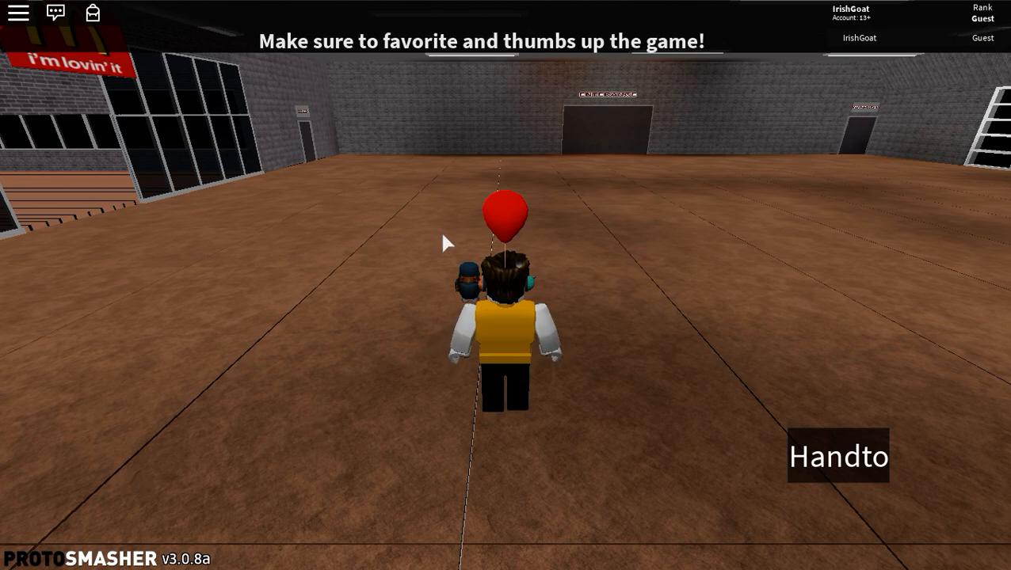
mouse_move(595, 303)
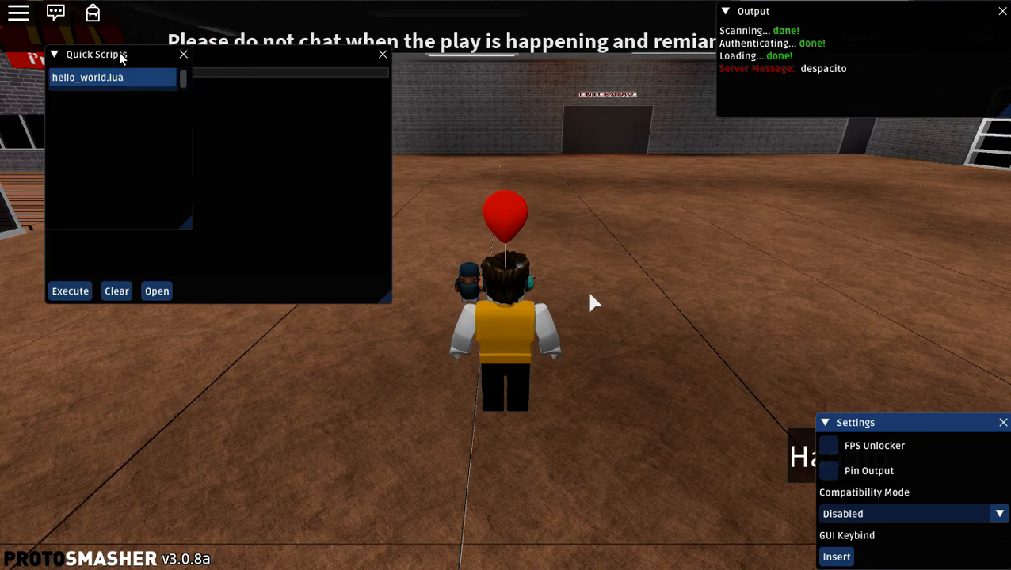
Drag the Quick Scripts panel to the right and the script editor to the top-left
drag(95, 54, 911, 139)
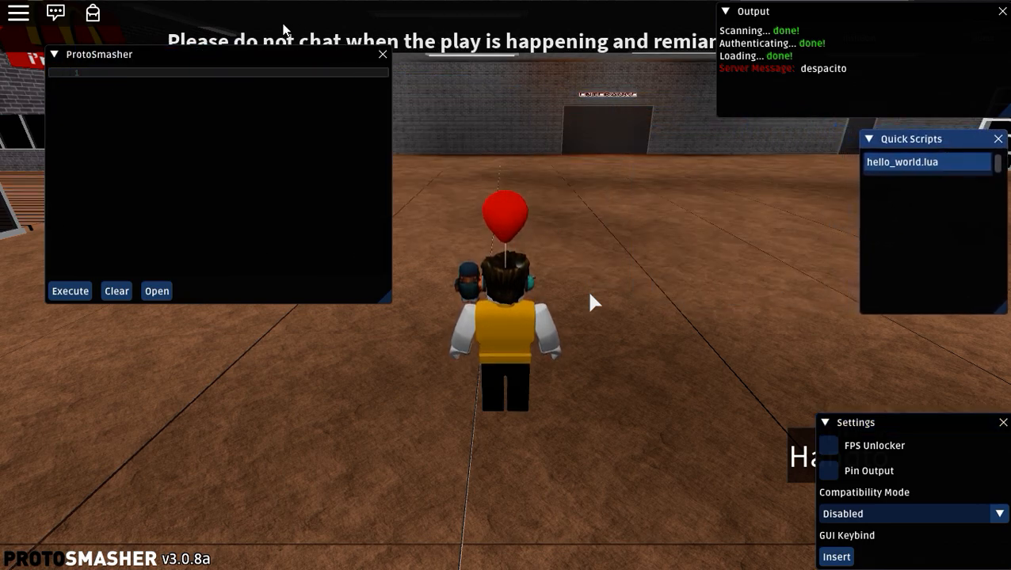
drag(218, 54, 174, 65)
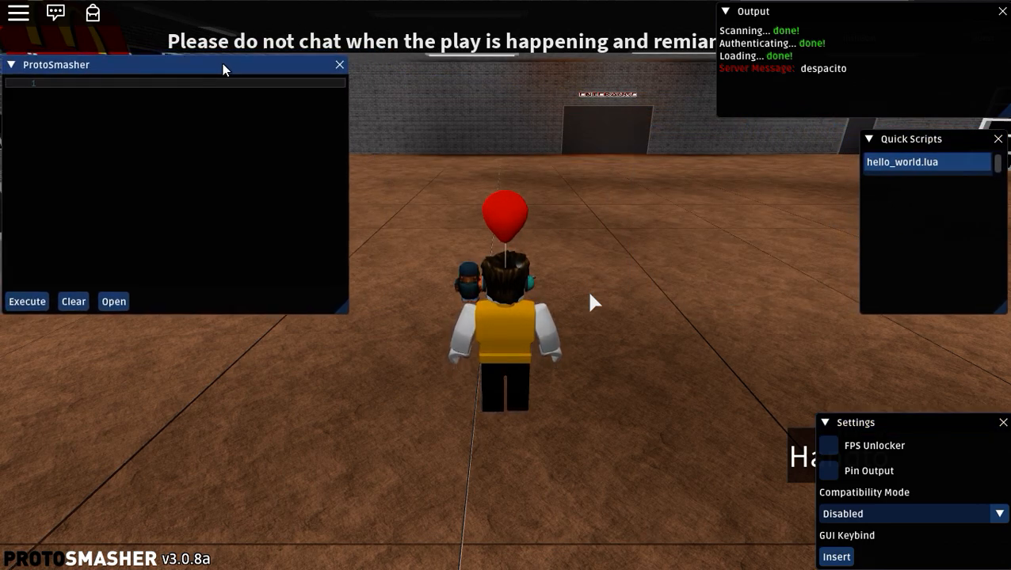
click(87, 82)
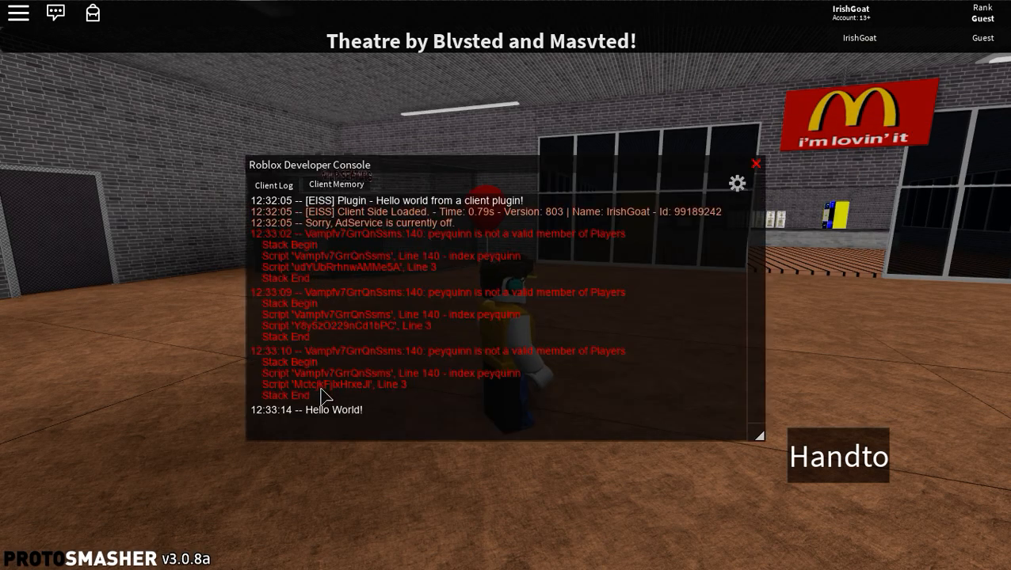
mouse_move(309, 378)
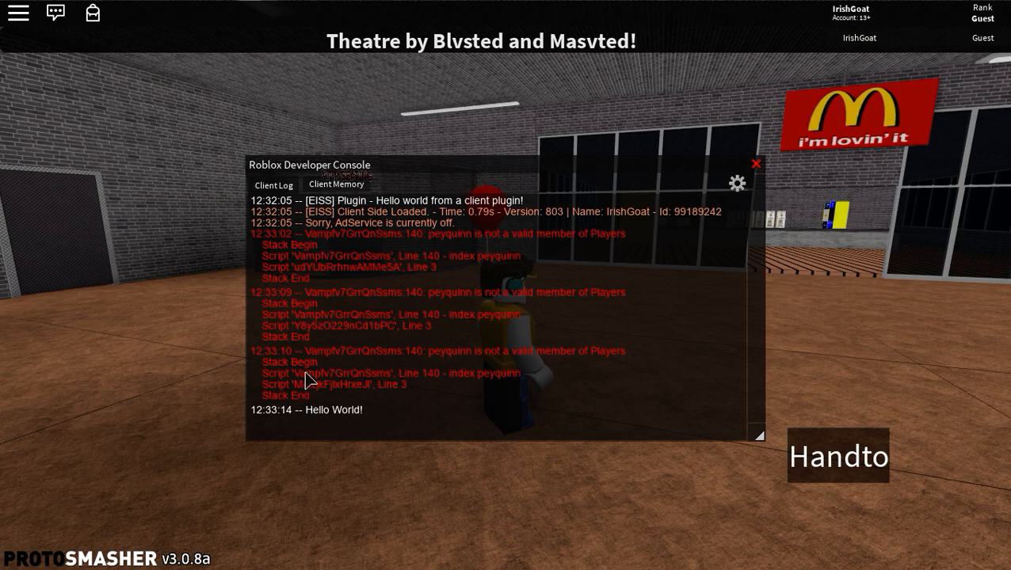
mouse_move(618, 163)
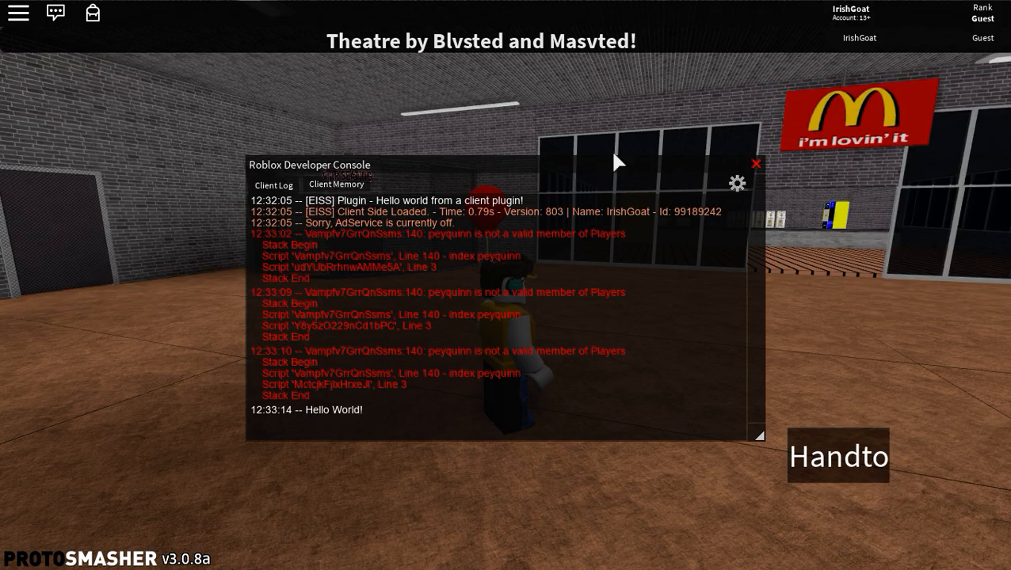